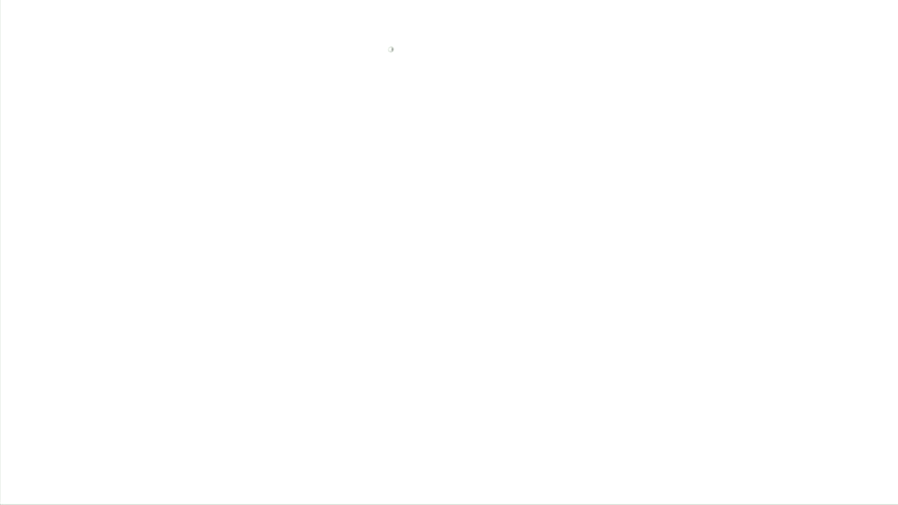
- Draw a red cross outline near the top centre and fill it with diagonal hatching
drag(392, 48, 405, 123)
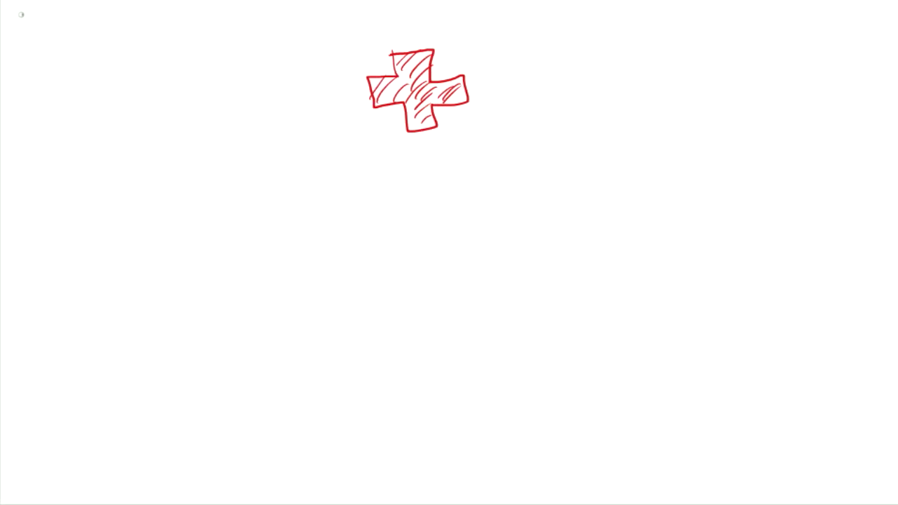
- Write 'Mission' in red, underline it, and write 'Keep people safe in the water.' below
text(Miss)
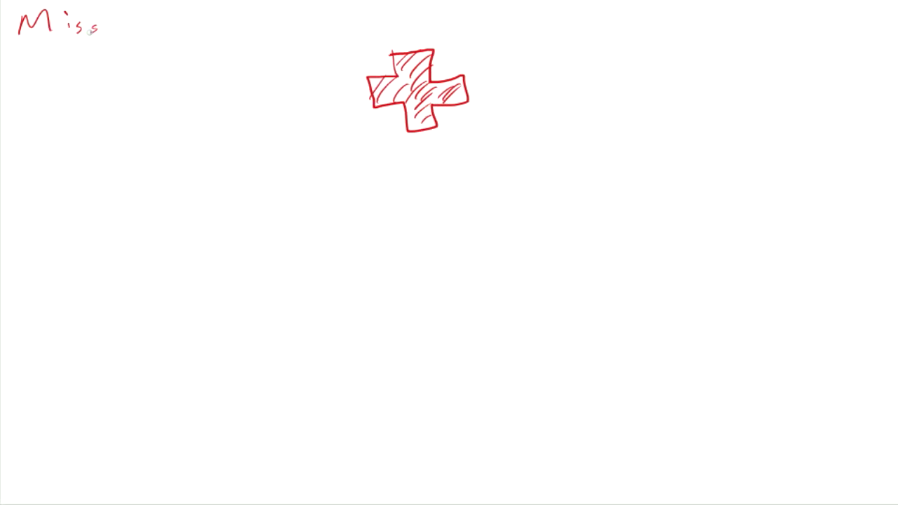
text(ion)
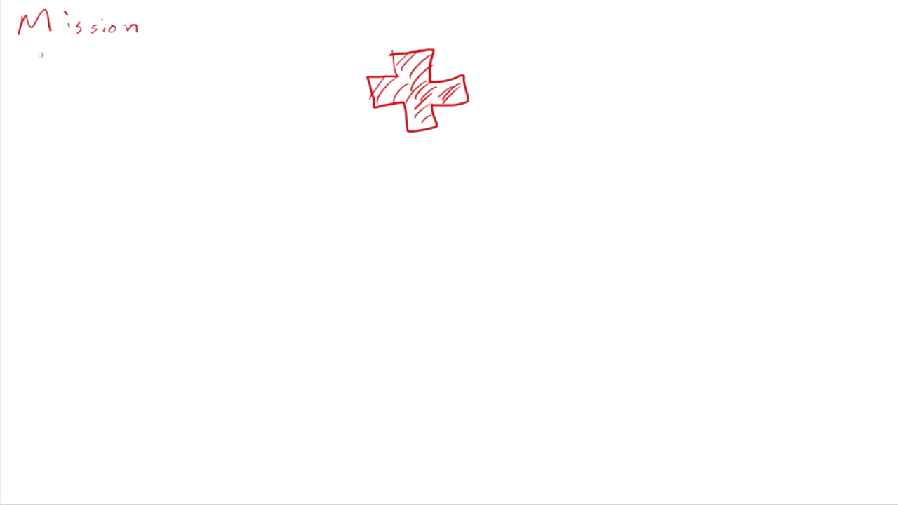
drag(21, 44, 161, 42)
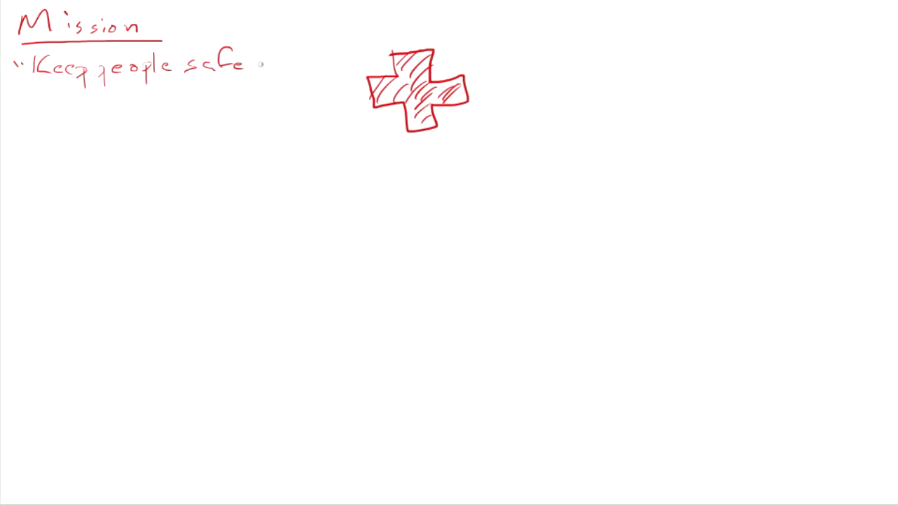
text(in the)
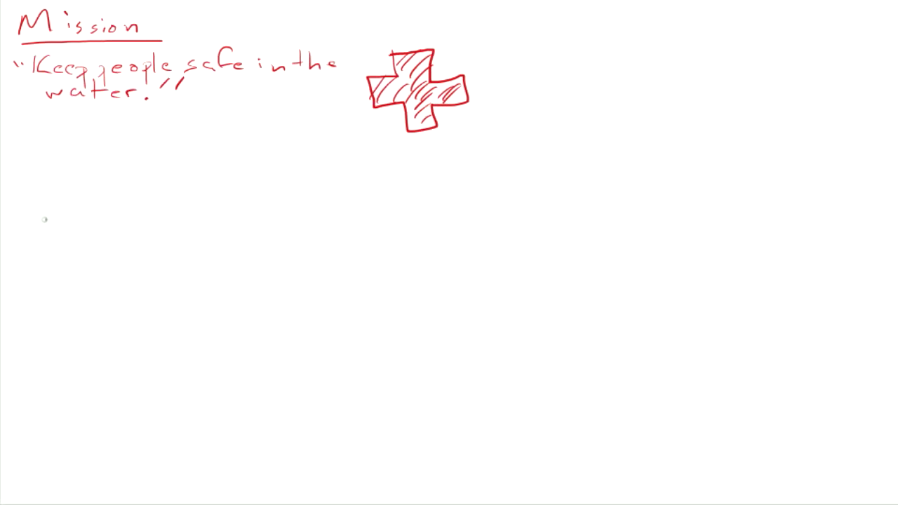
mouse_move(29, 137)
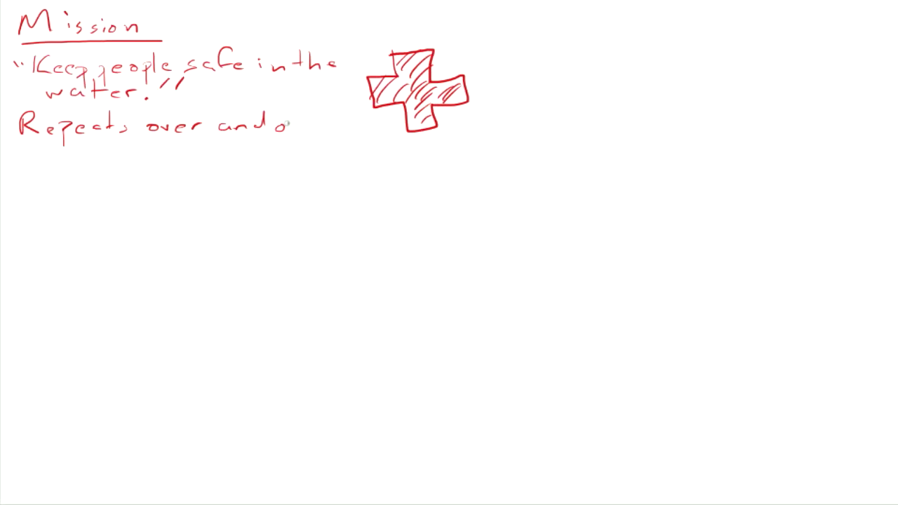
- Write red lines 'Repeats over and over', 'Why we are here.', 'What we do every day.'
text(over)
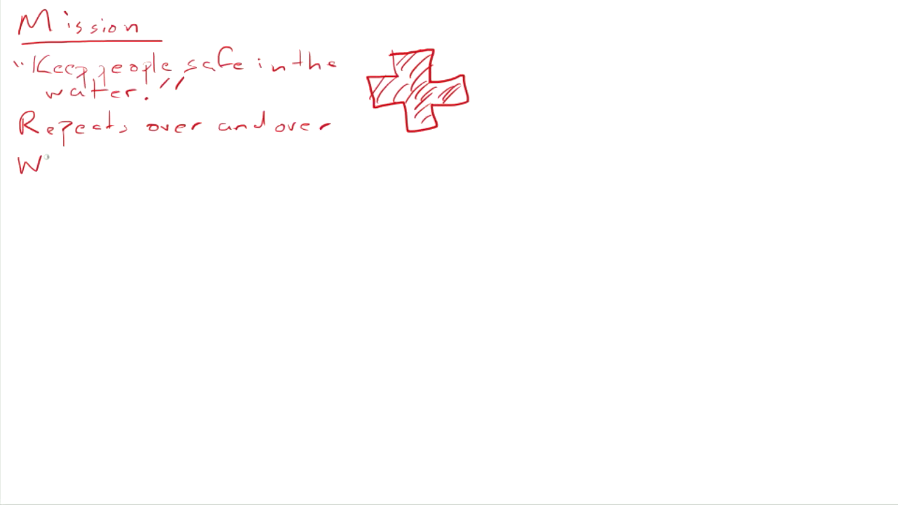
text(hy)
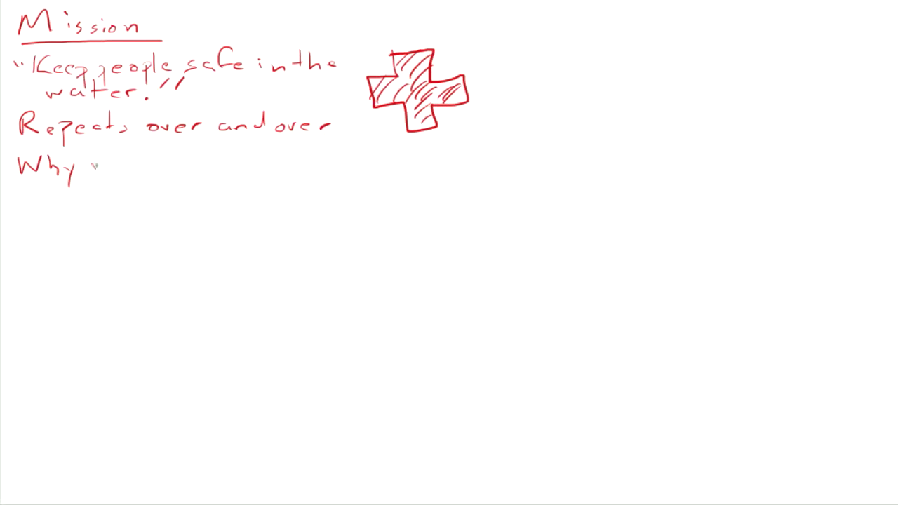
text(we are here.)
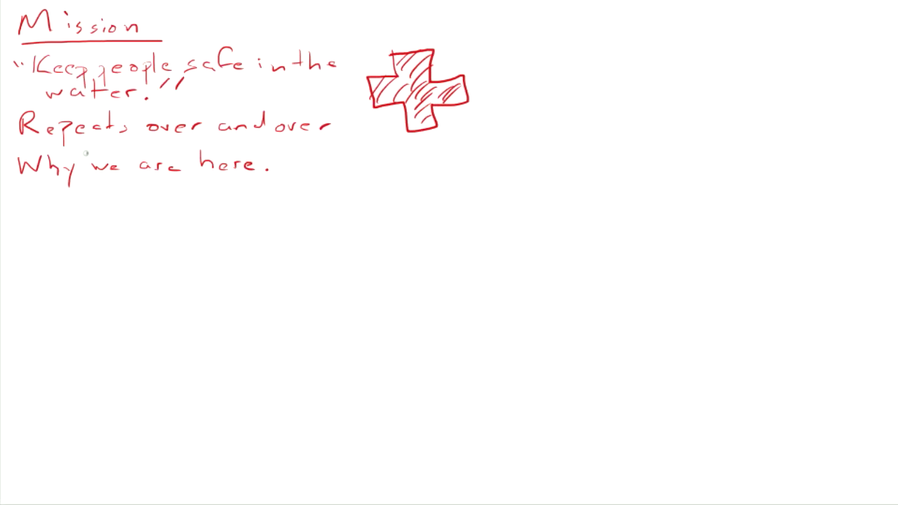
mouse_move(124, 196)
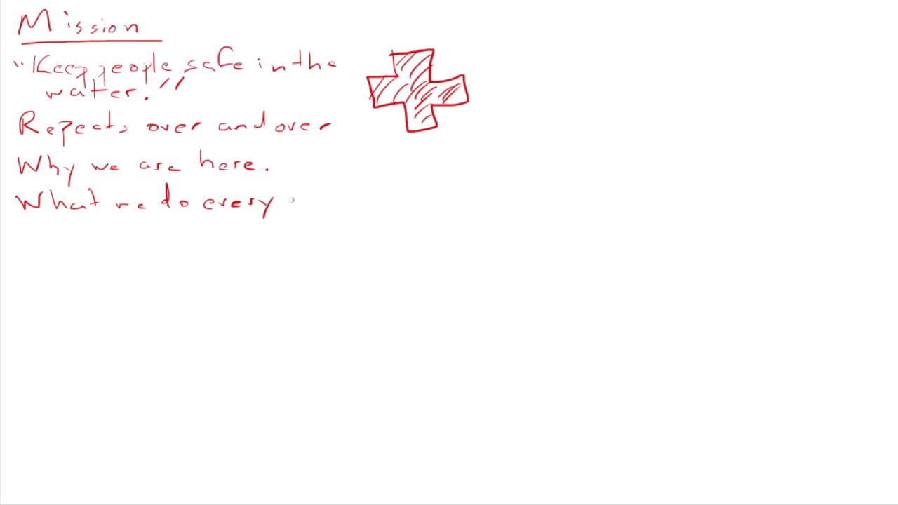
drag(288, 203, 365, 204)
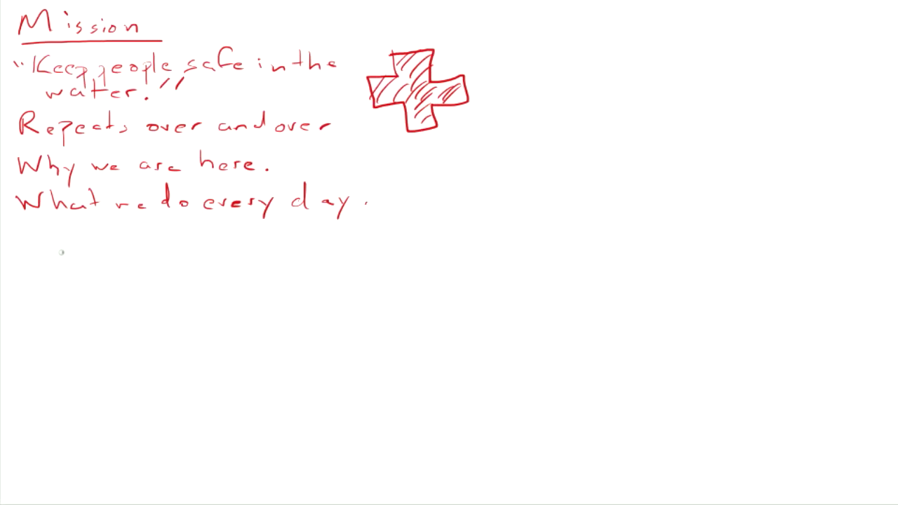
mouse_move(31, 224)
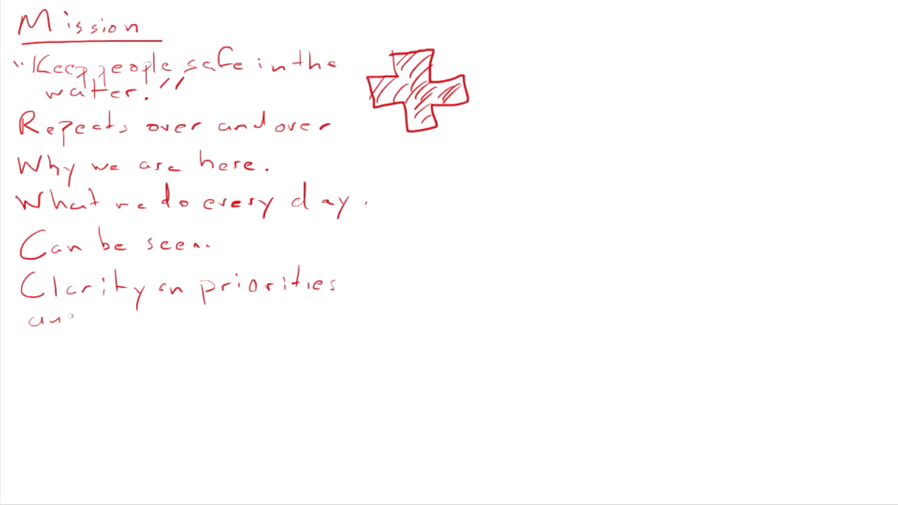
- Finish the red line 'Clarity on priorities and daily activities.' under the Mission notes
drag(63, 319, 172, 319)
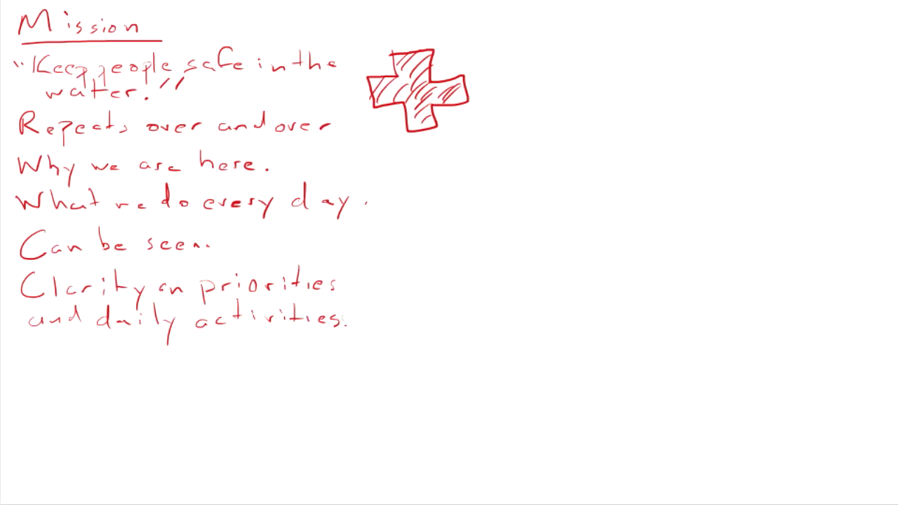
mouse_move(624, 26)
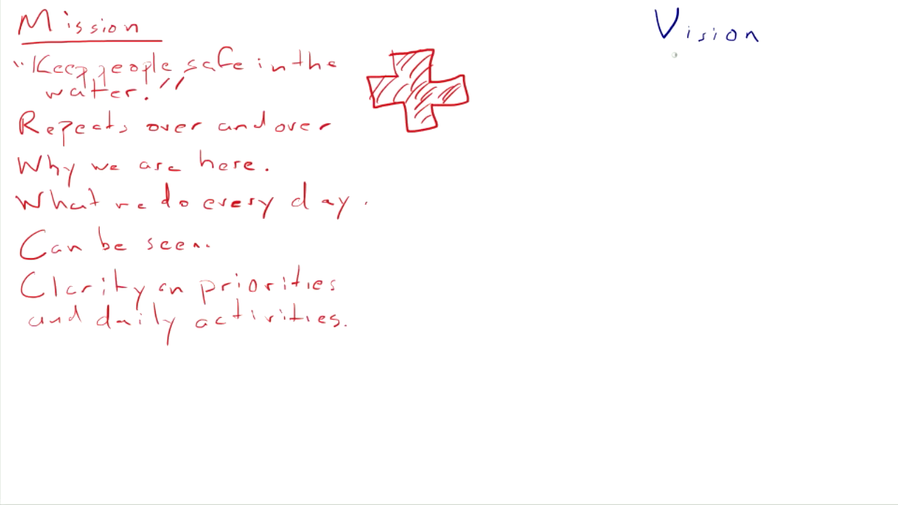
- Underline 'Vision' in blue and write the quote 'Zero injuries all summer.' beneath it
drag(659, 55, 782, 55)
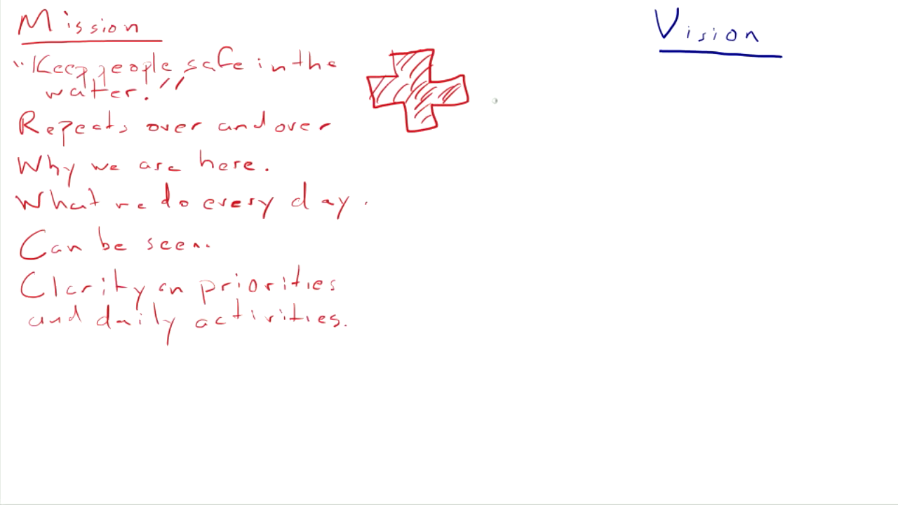
mouse_move(527, 79)
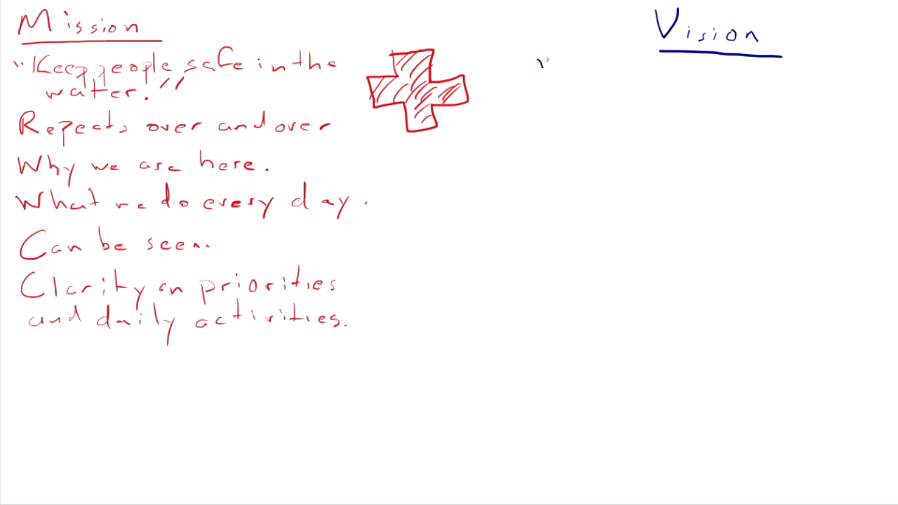
drag(561, 70, 596, 87)
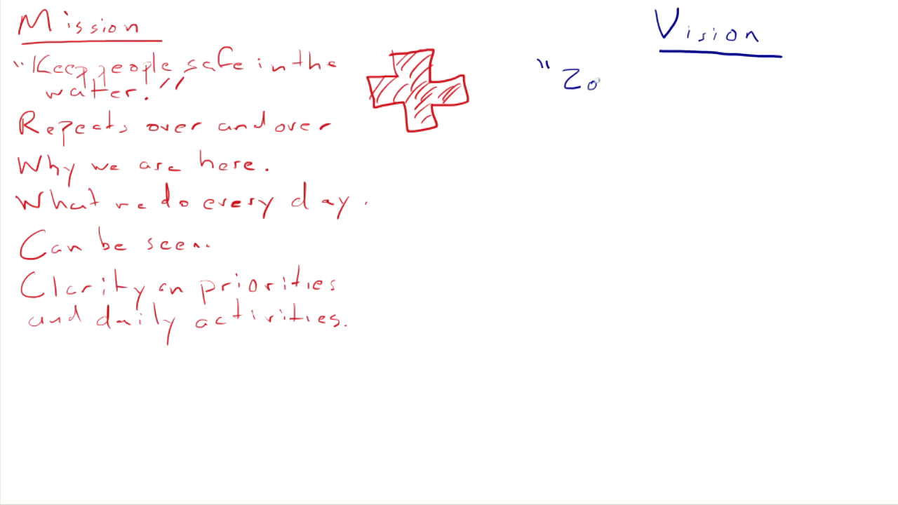
text(Zero injuries)
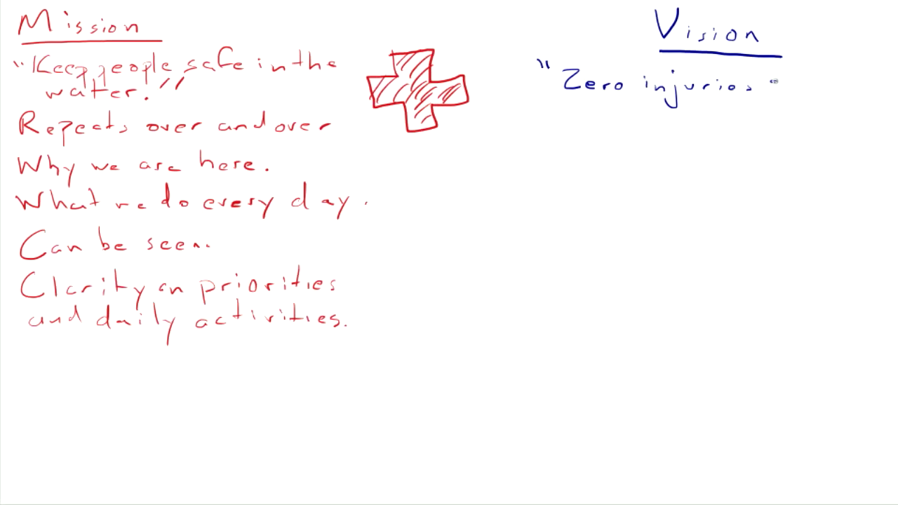
text(all su)
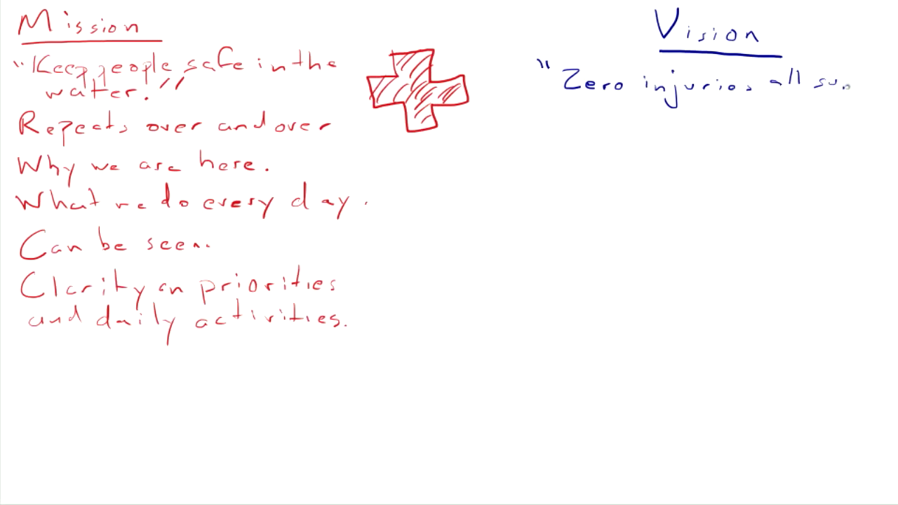
text(summer.")
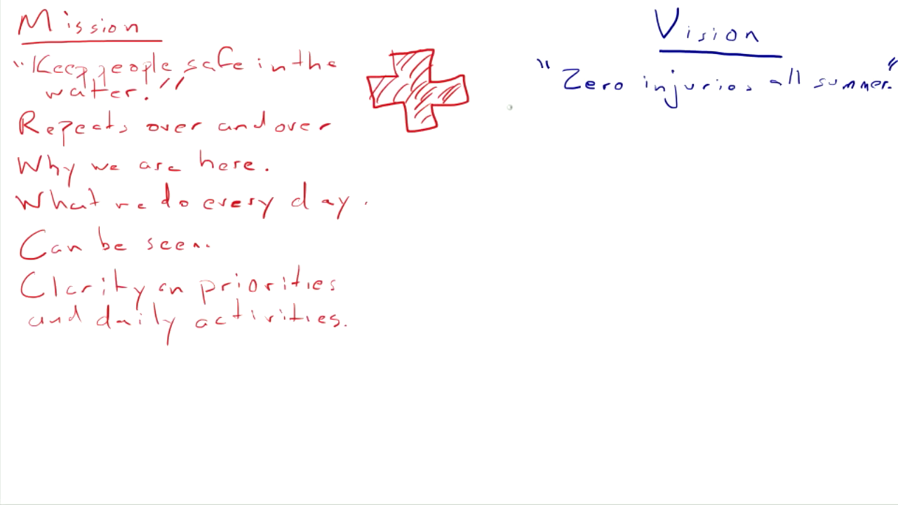
mouse_move(531, 122)
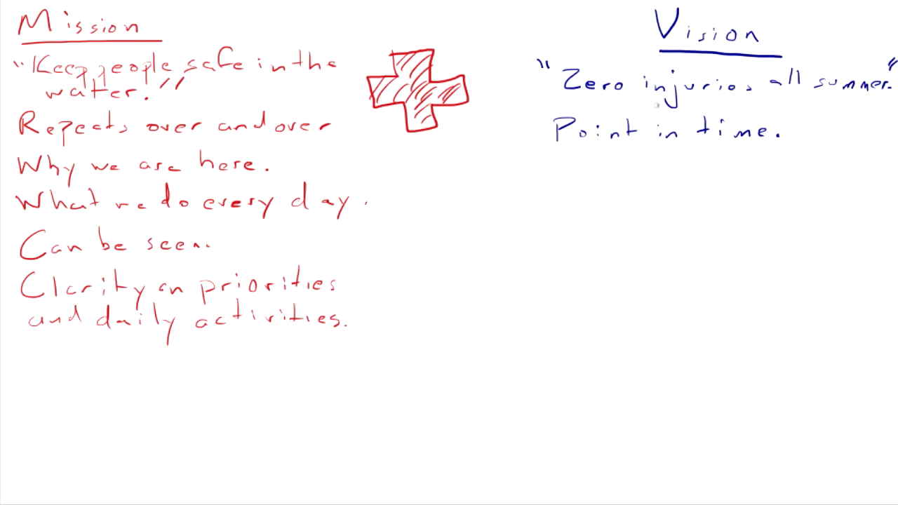
mouse_move(541, 147)
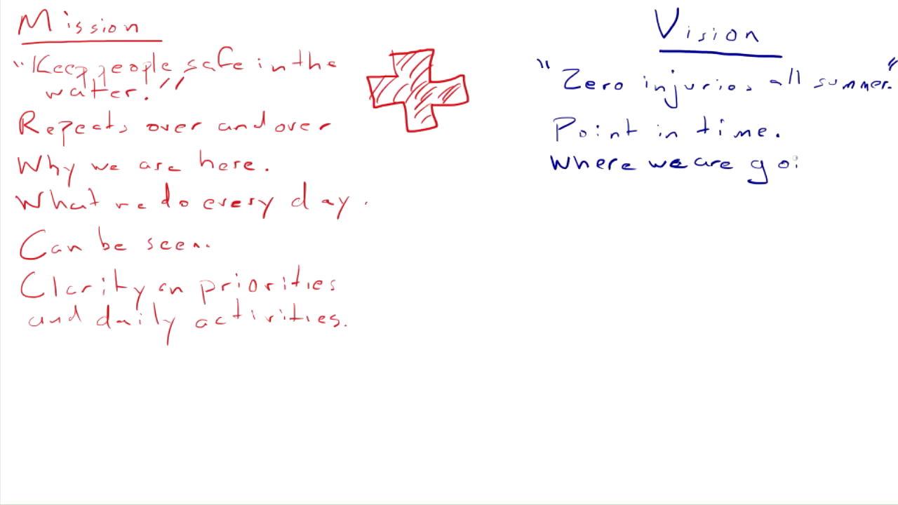
- Write blue lines 'Where we are going.' and 'Can't be seen. Only imagined'
text(oing.)
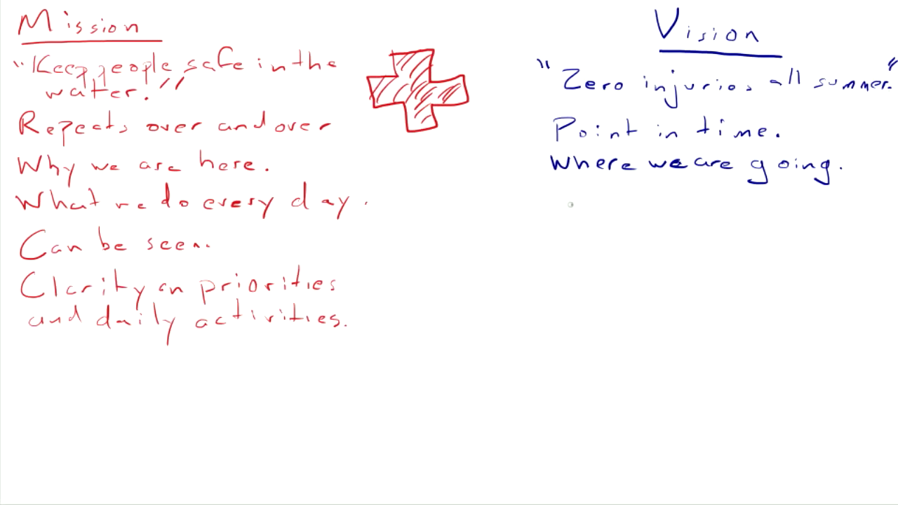
mouse_move(540, 192)
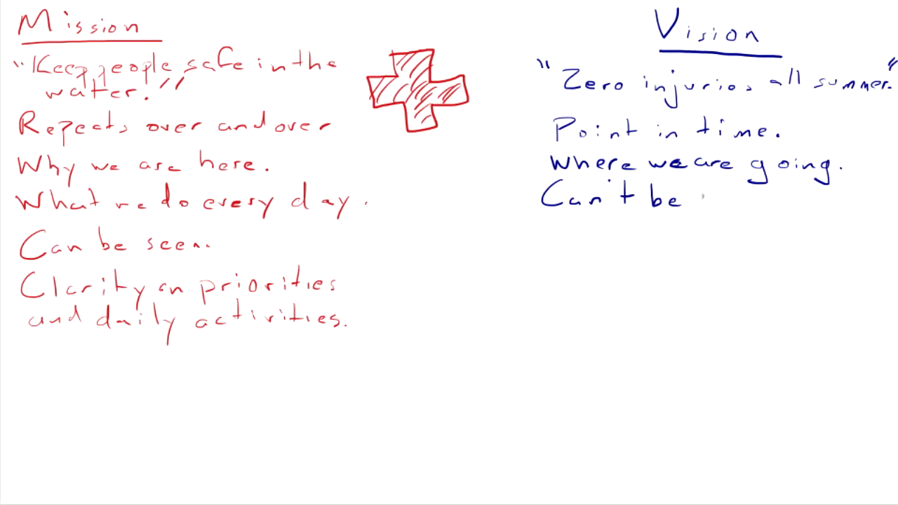
text(seen.)
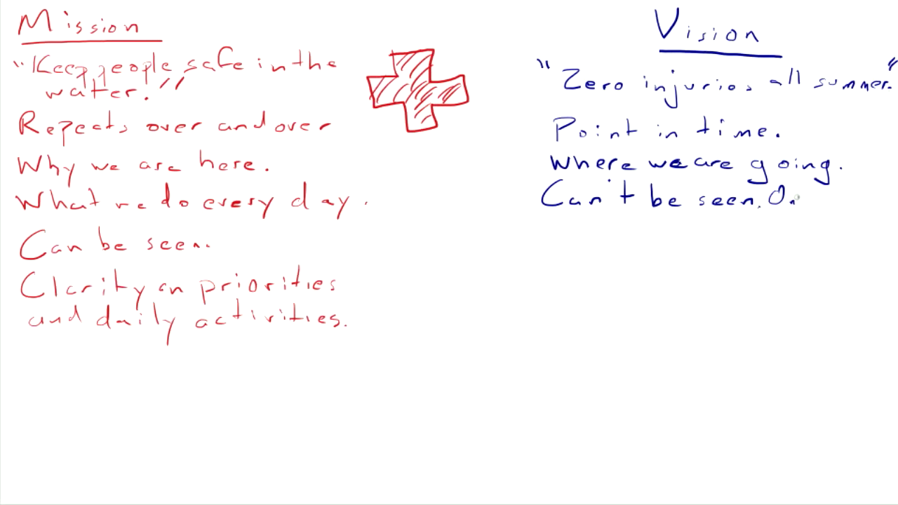
text(Only in)
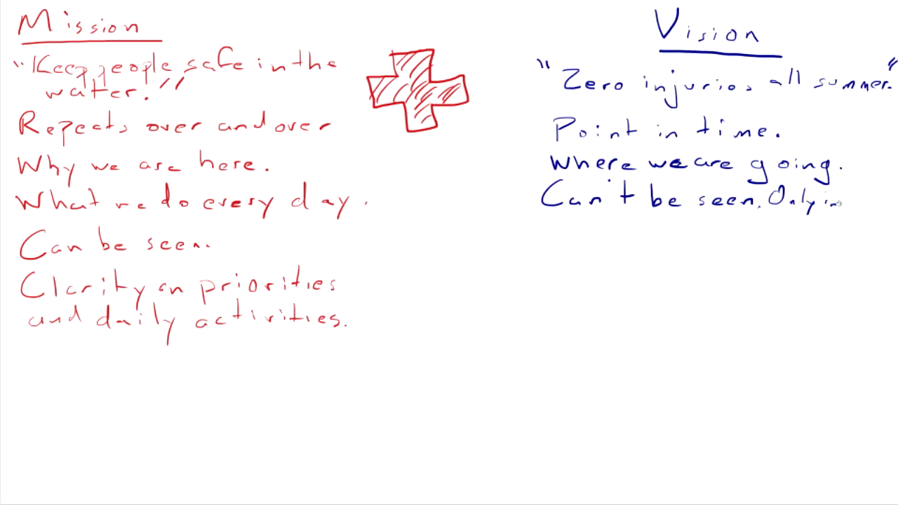
text(imagined)
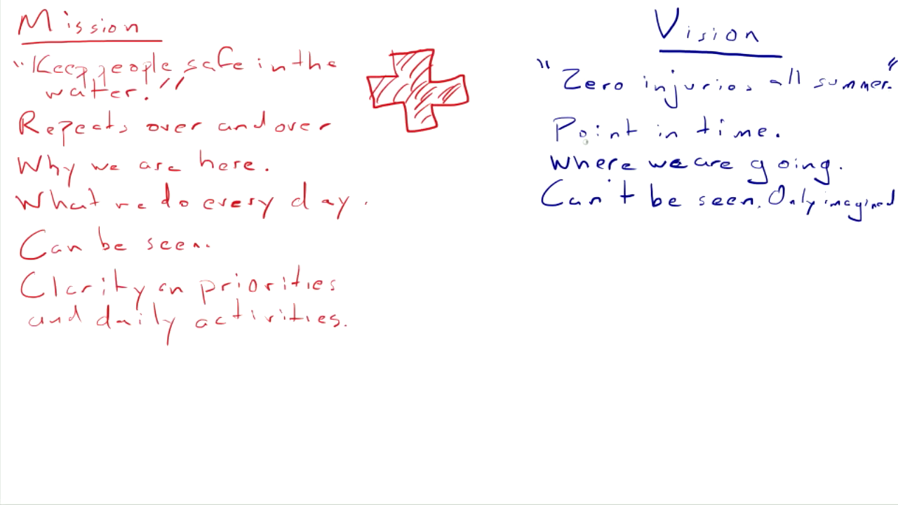
mouse_move(560, 242)
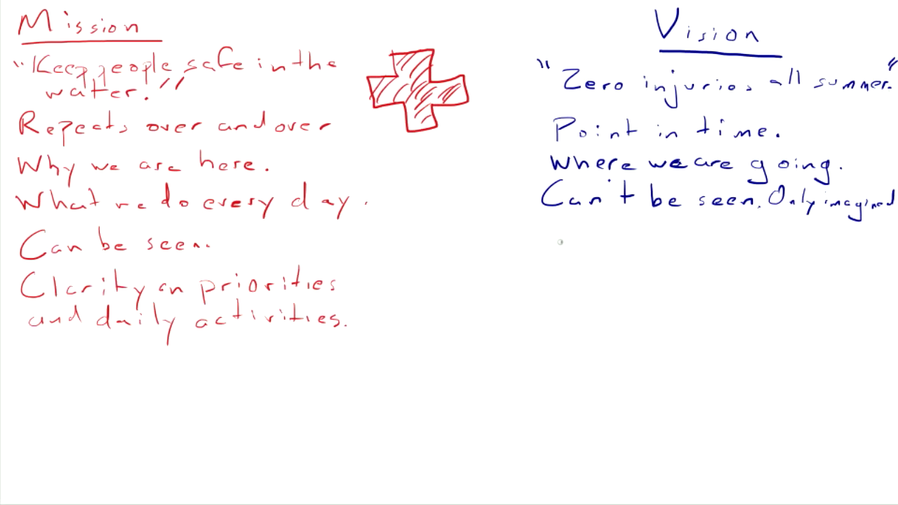
mouse_move(554, 249)
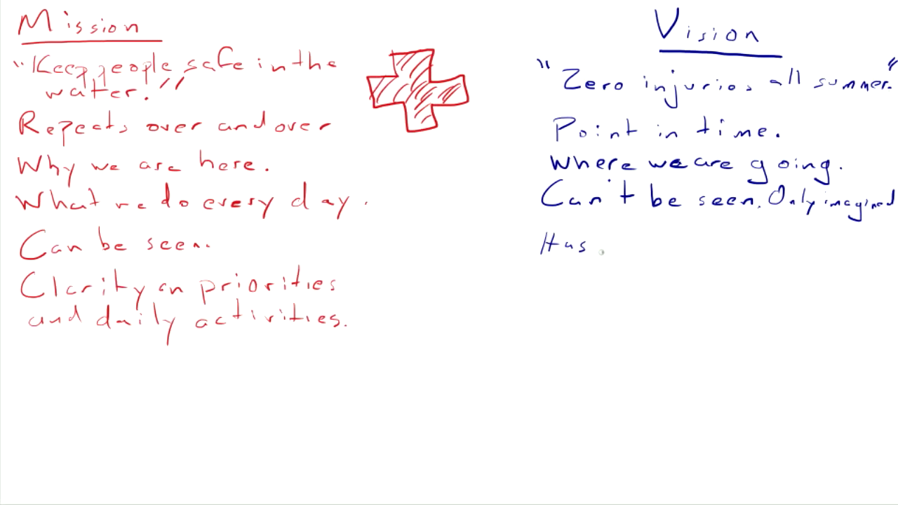
- Add blue lines 'Has emotional content.' and 'Clarity on the future.' below the Vision notes
text(emoti)
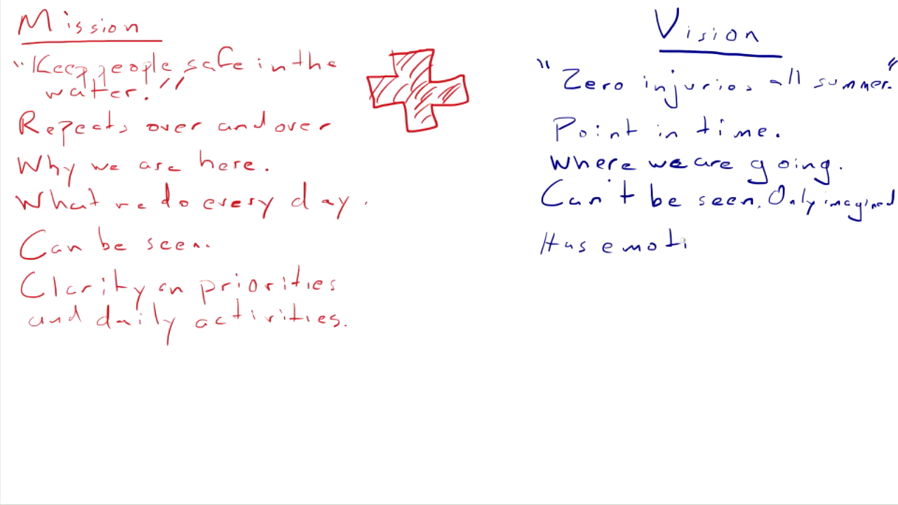
text(onal)
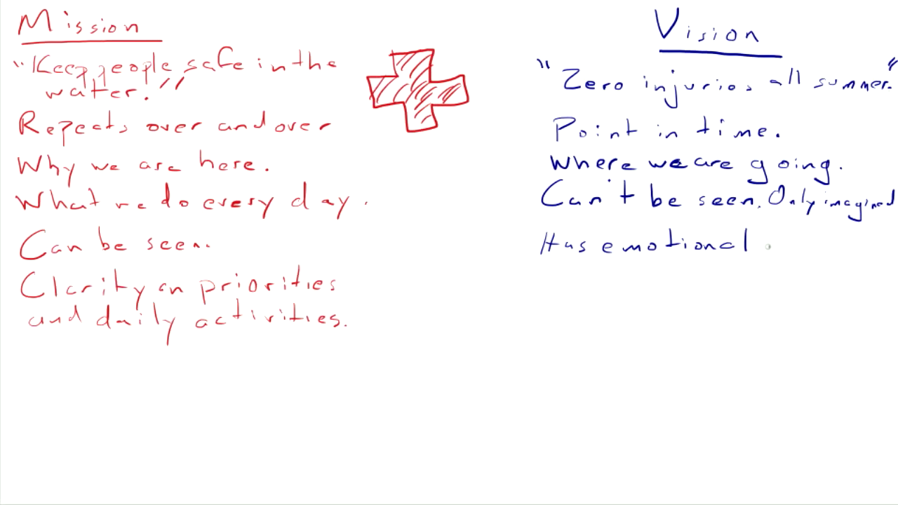
text(content.)
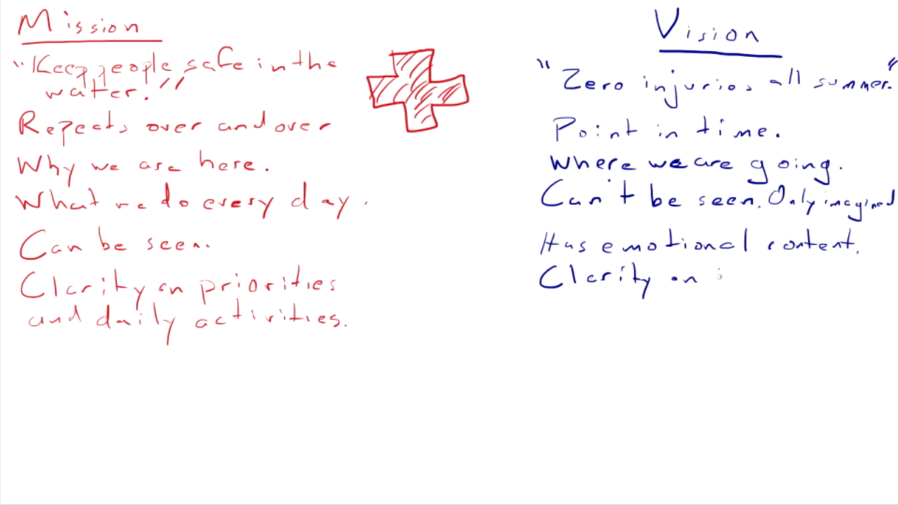
text(the f)
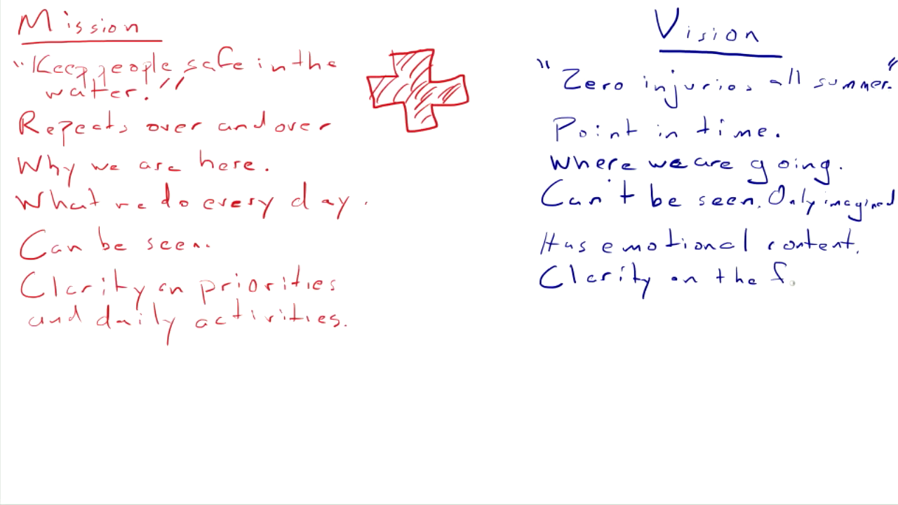
text(uture)
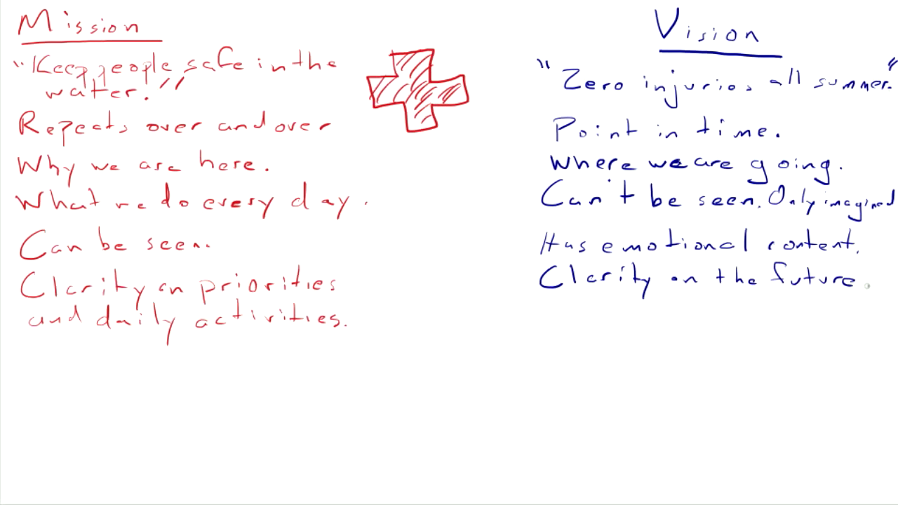